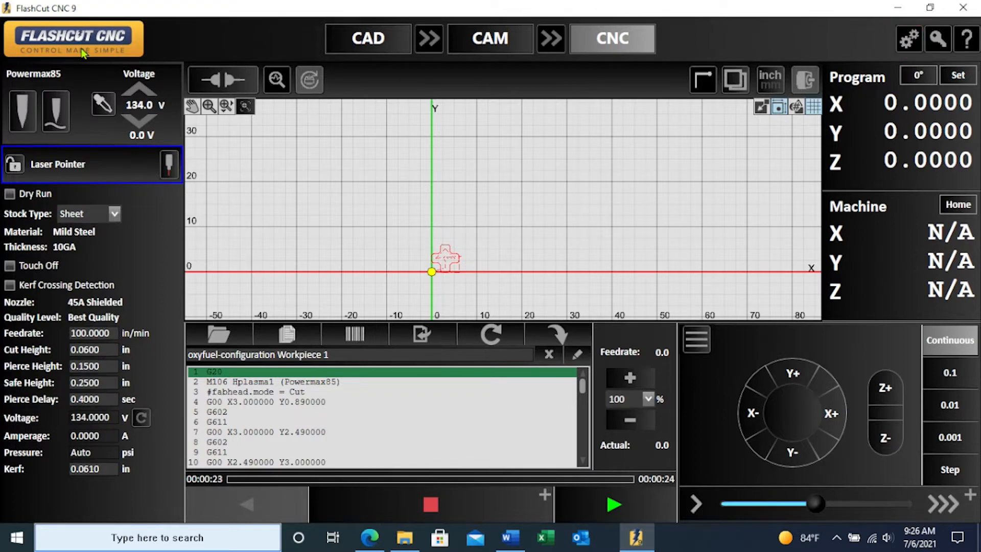
Show the Powermax85 plasma1 head details under Machine > Fabrication Heads in Setup
{"action": "left_click", "coordinate": [910, 39]}
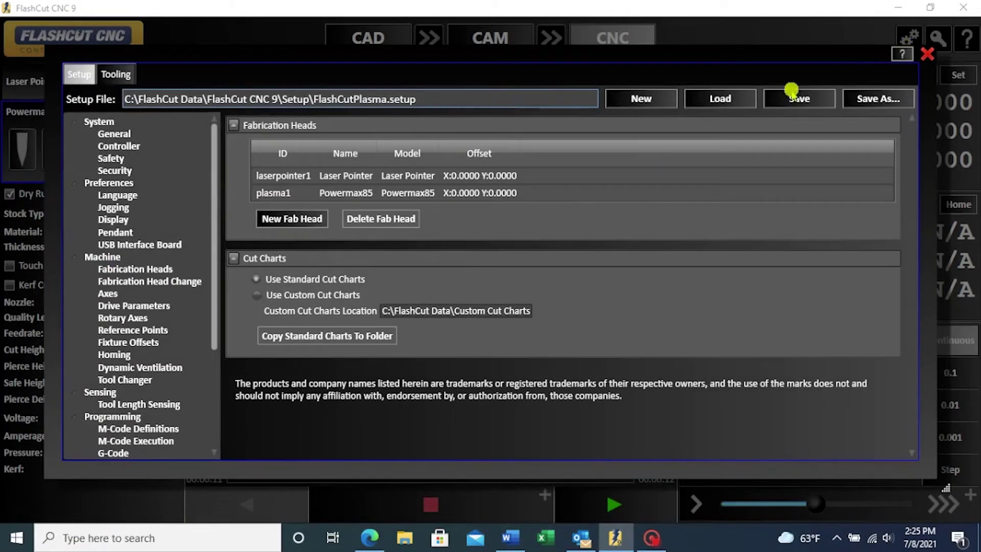
{"action": "left_click", "coordinate": [274, 192]}
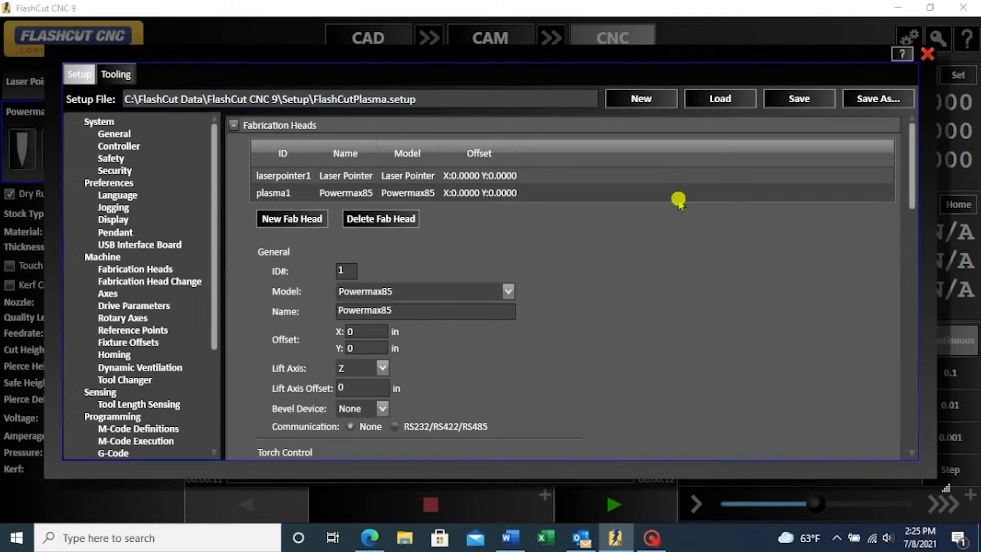
{"action": "mouse_move", "coordinate": [550, 237]}
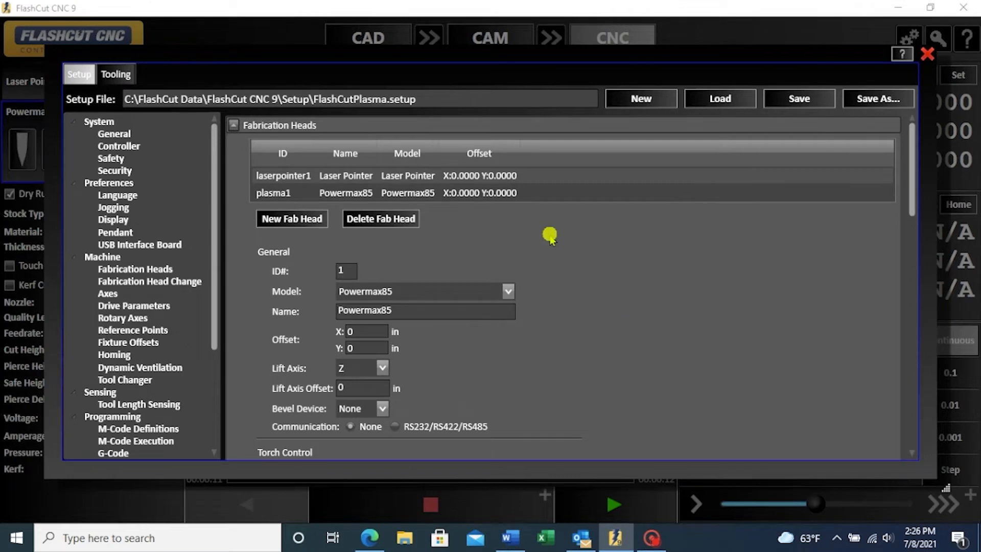
Scroll the Powermax85 head settings down to the Torch Height Control section
{"action": "scroll", "scroll_direction": "down", "scroll_amount": 3}
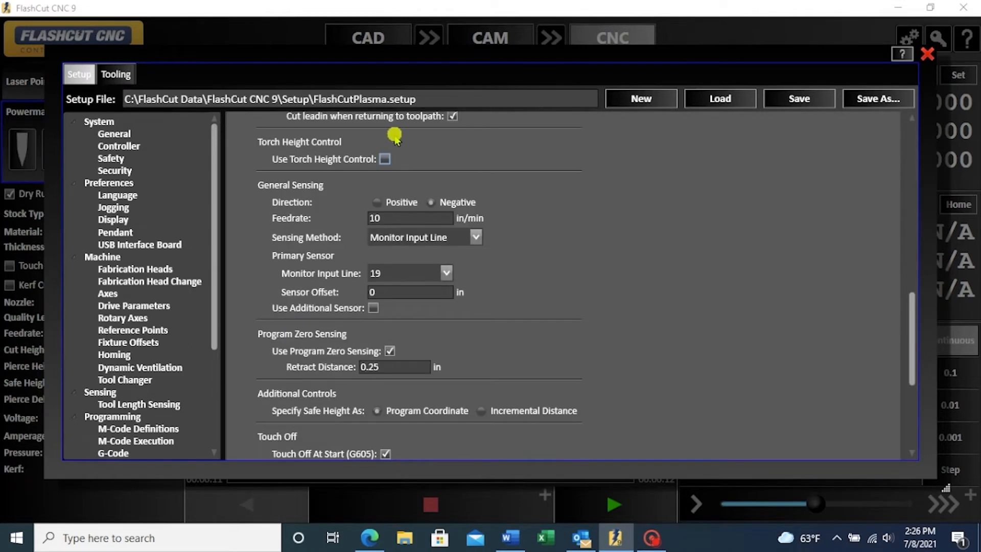
{"action": "left_click", "coordinate": [134, 268]}
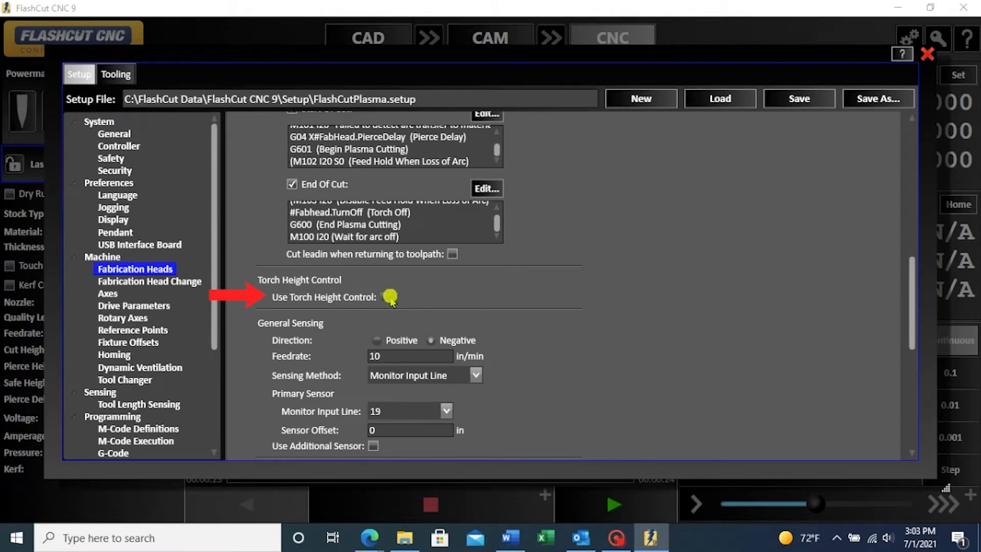
Enable Use Torch Height Control, exposing arc voltage divisor 50 and lock-out factor 94%
{"action": "left_click", "coordinate": [385, 296]}
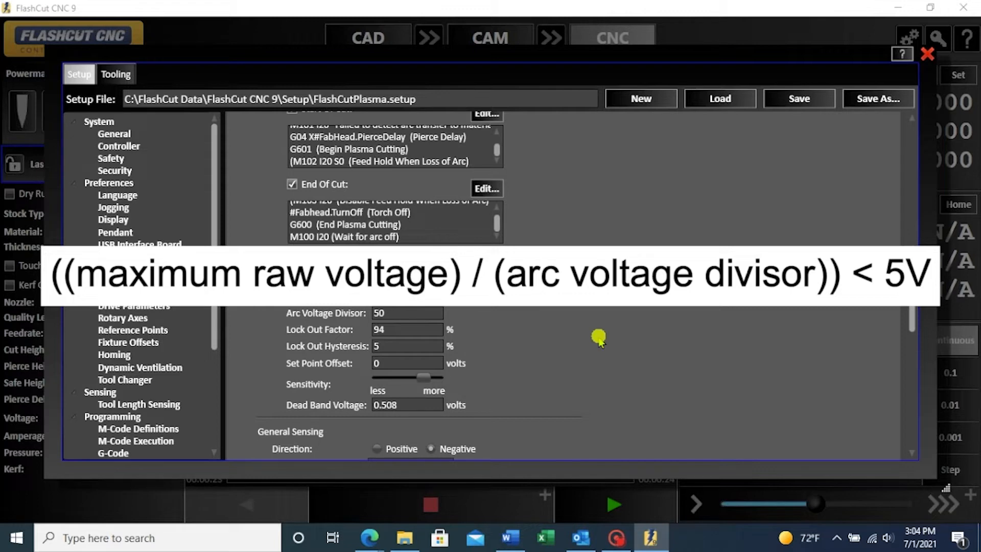
{"action": "left_click", "coordinate": [135, 269]}
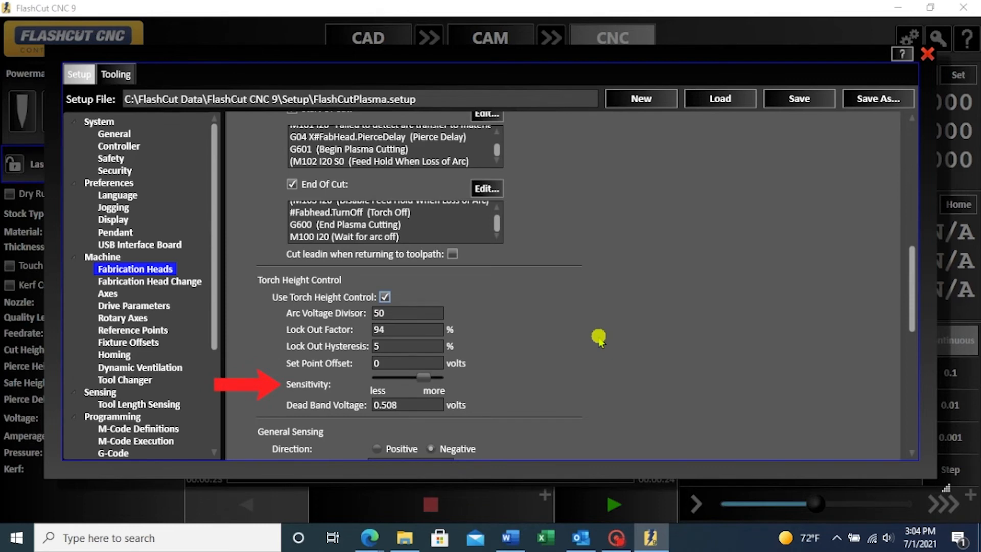
{"action": "left_click_drag", "start_coordinate": [424, 378], "coordinate": [442, 378]}
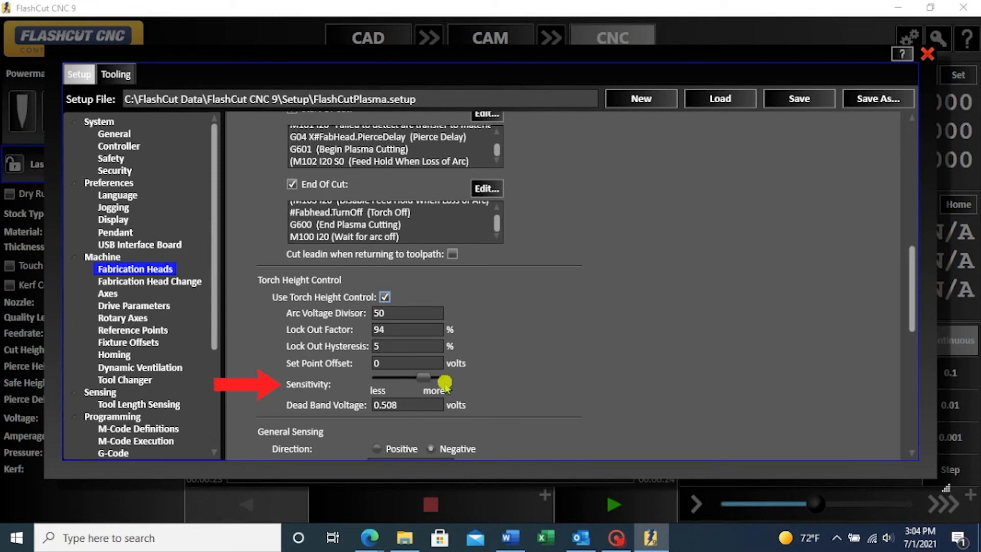
{"action": "left_click_drag", "start_coordinate": [442, 381], "coordinate": [418, 378]}
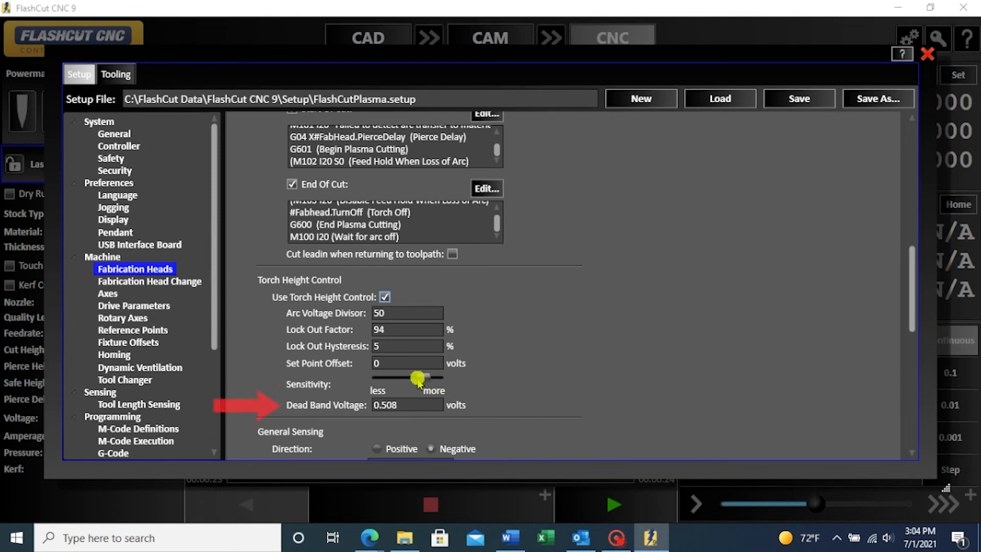
{"action": "left_click_drag", "start_coordinate": [418, 378], "coordinate": [388, 378]}
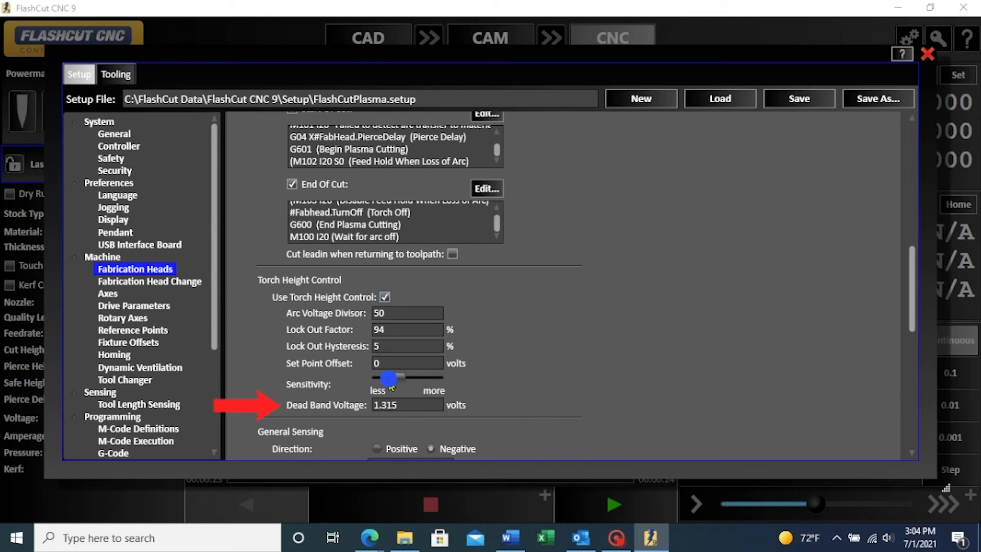
{"action": "left_click_drag", "start_coordinate": [389, 378], "coordinate": [427, 382]}
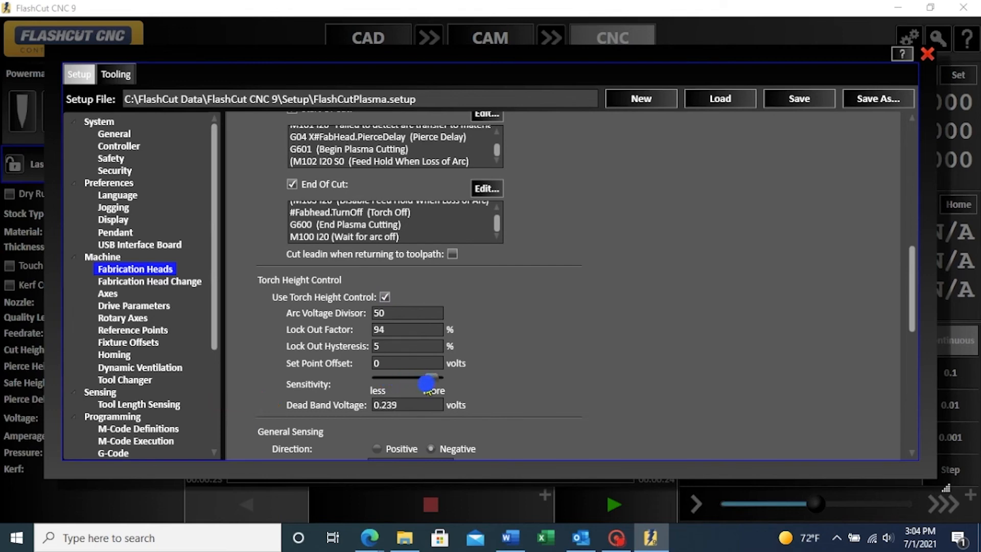
{"action": "left_click_drag", "start_coordinate": [425, 382], "coordinate": [376, 382]}
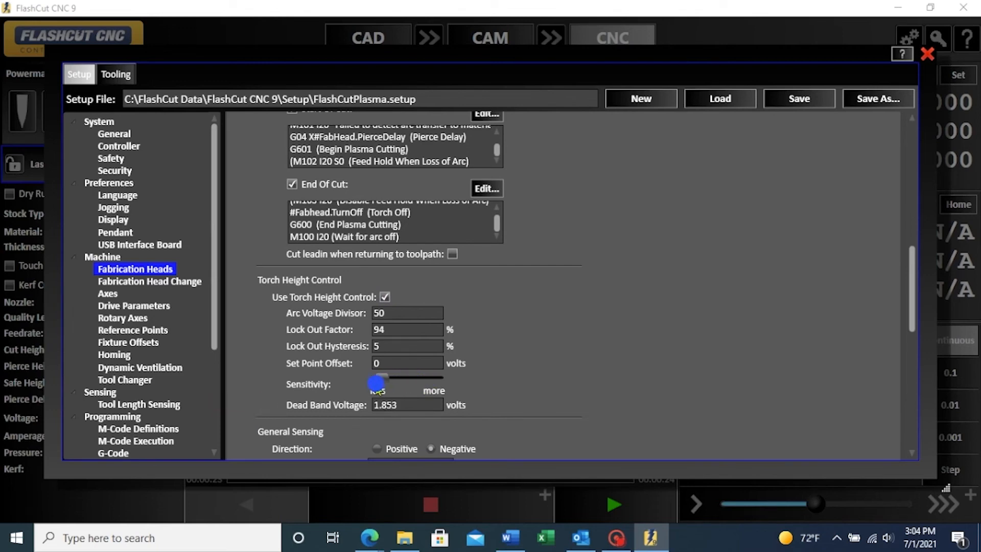
{"action": "left_click_drag", "start_coordinate": [375, 382], "coordinate": [416, 388]}
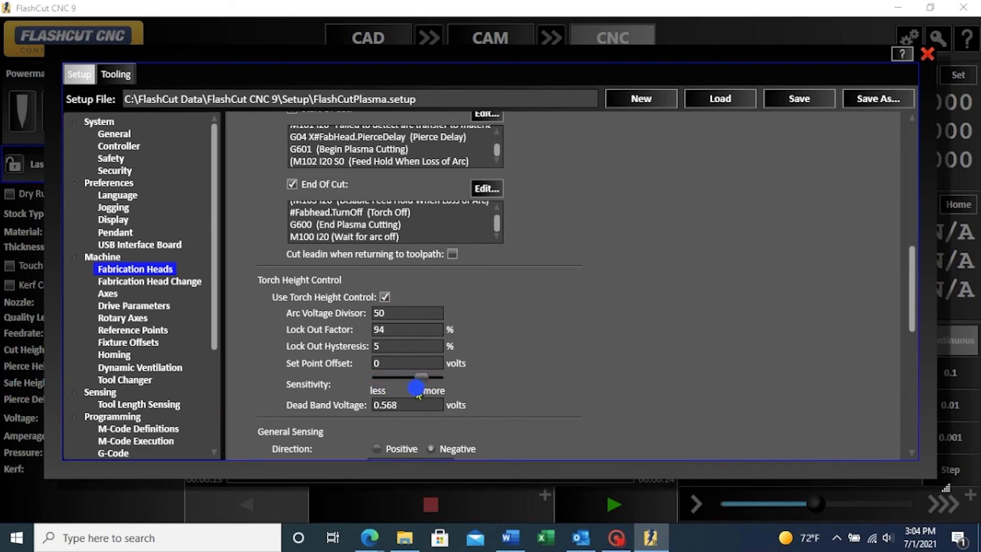
{"action": "left_click_drag", "start_coordinate": [416, 388], "coordinate": [421, 389]}
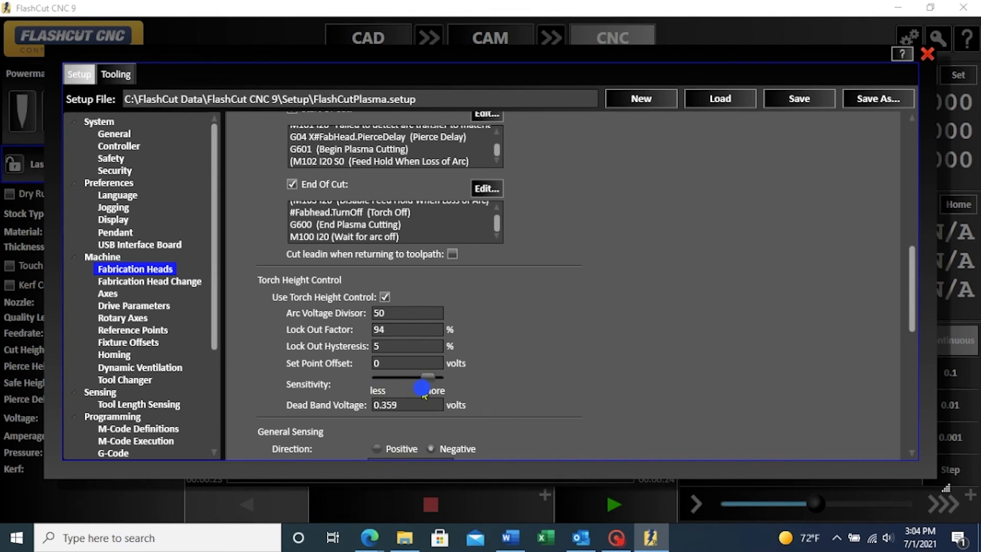
{"action": "left_click_drag", "start_coordinate": [419, 388], "coordinate": [425, 377]}
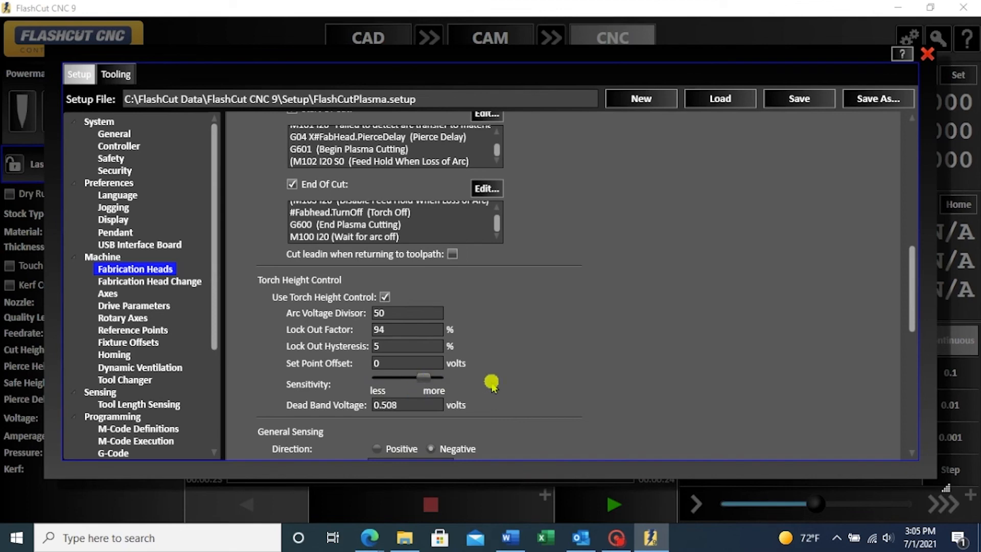